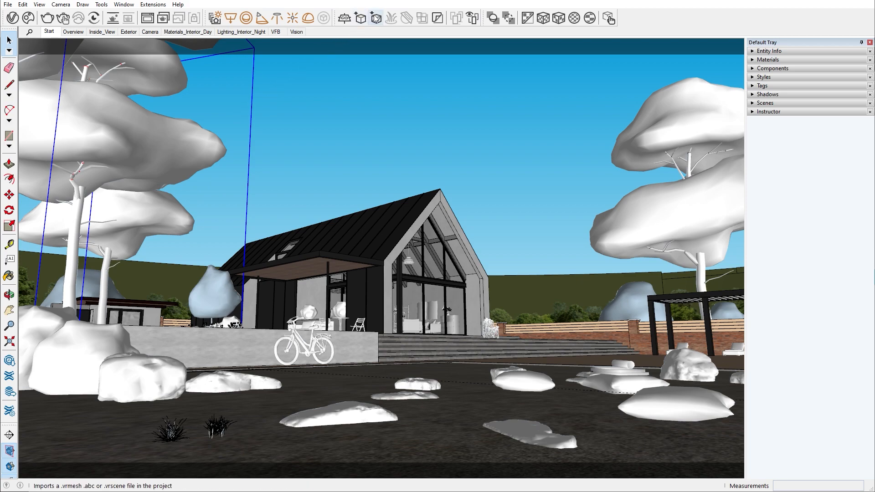
{"action": "mouse_move", "coordinate": [376, 17]}
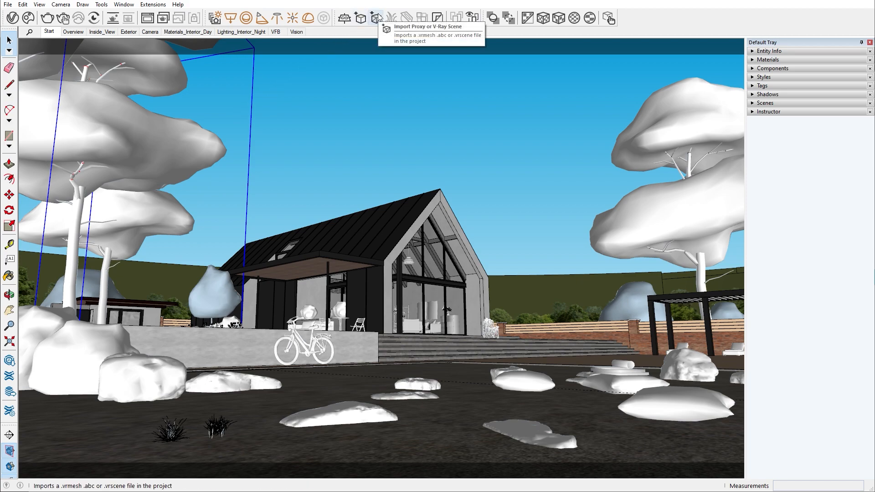
{"action": "mouse_move", "coordinate": [360, 18]}
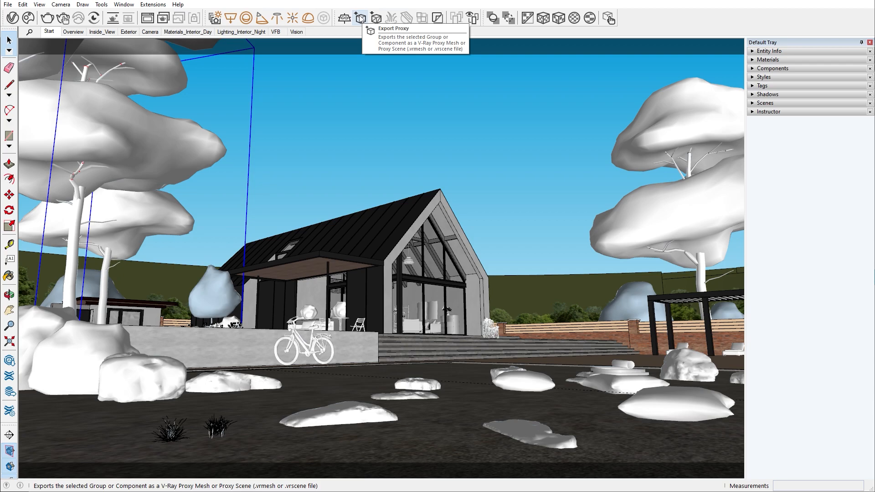
{"action": "mouse_move", "coordinate": [377, 18]}
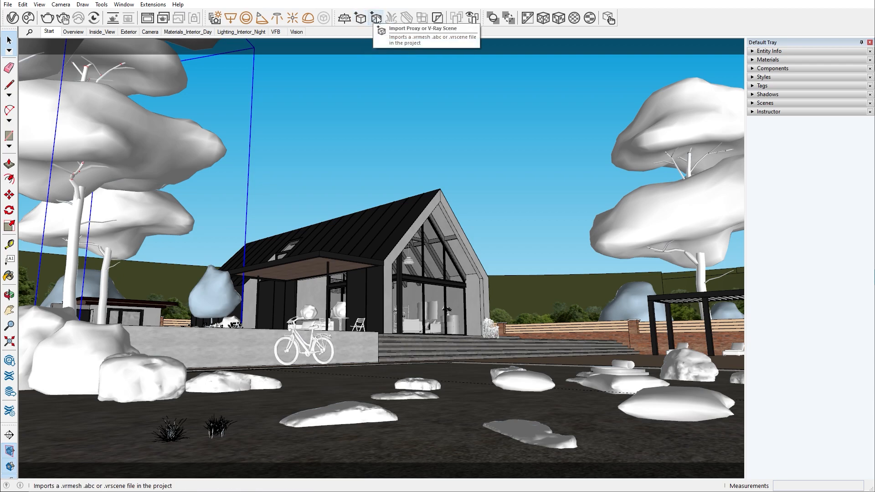
Import Fountain.vrmesh as a proxy and place it on the foreground ground near the rocks
{"action": "left_click", "coordinate": [376, 18]}
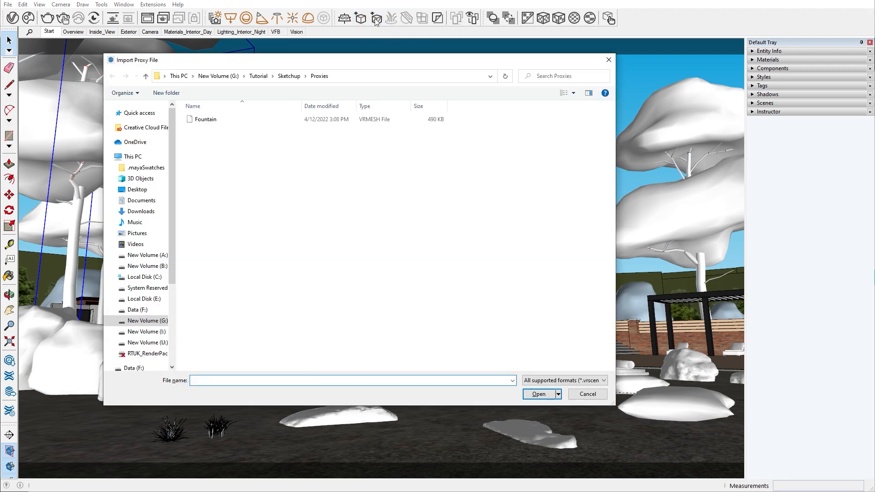
{"action": "left_click", "coordinate": [206, 119]}
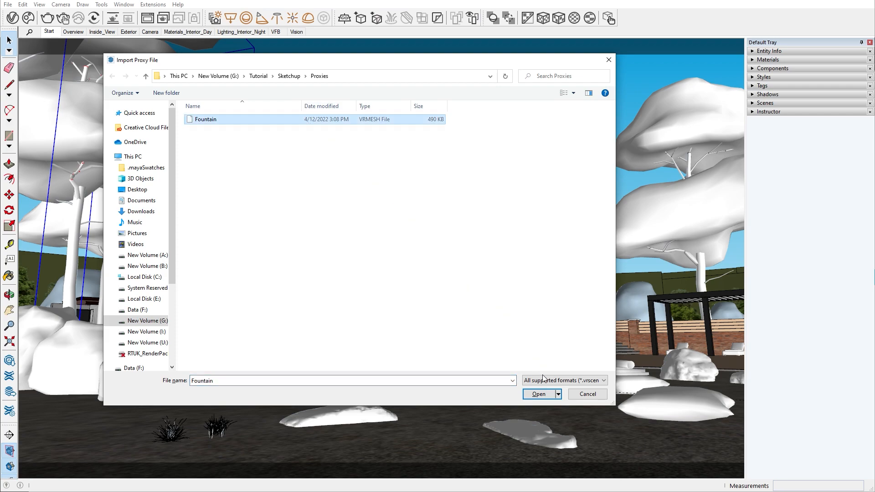
{"action": "left_click", "coordinate": [537, 394]}
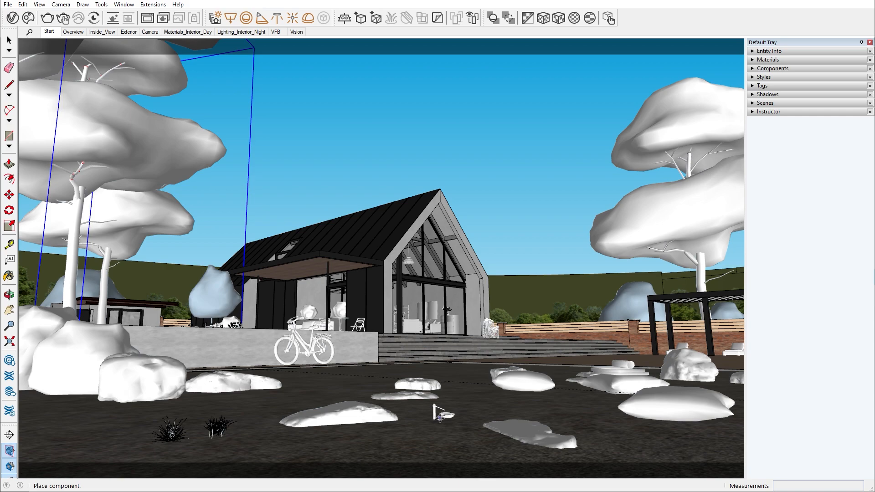
{"action": "left_click", "coordinate": [441, 413]}
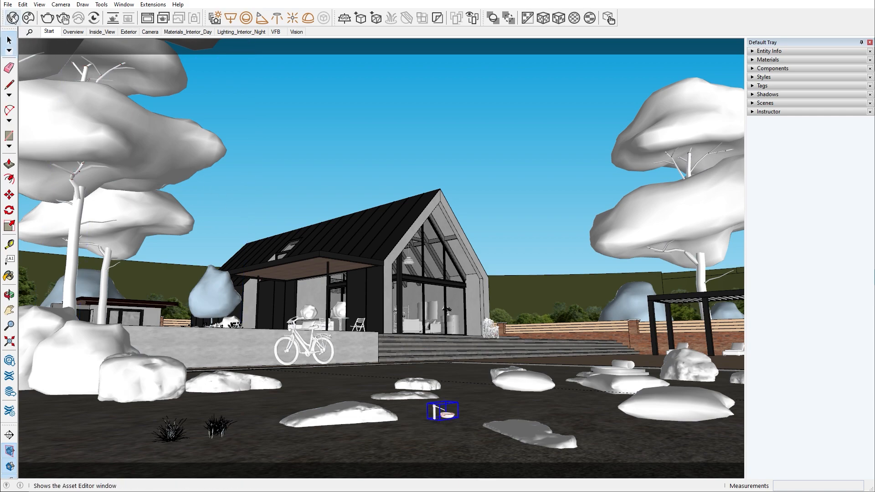
Set the Fountain proxy's Scale Factor to 12 and review its Preview Type options
{"action": "left_click", "coordinate": [8, 17]}
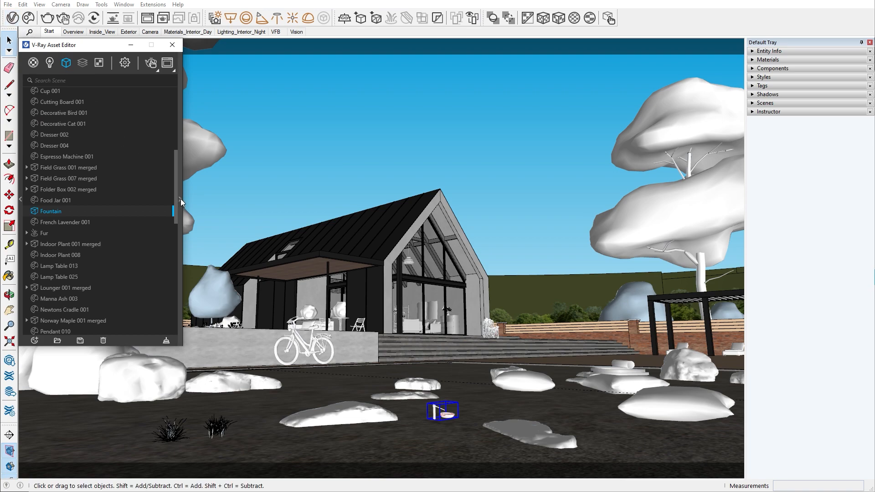
{"action": "left_click", "coordinate": [50, 212]}
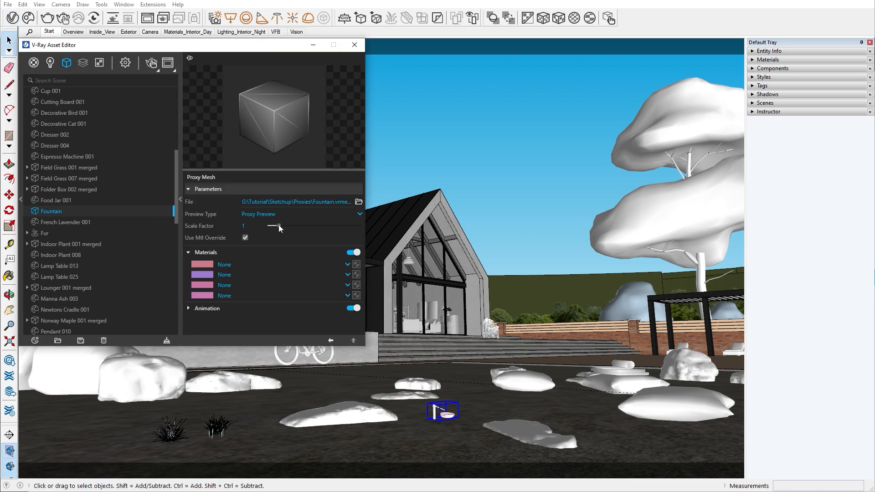
{"action": "left_click_drag", "start_coordinate": [278, 226], "coordinate": [360, 225]}
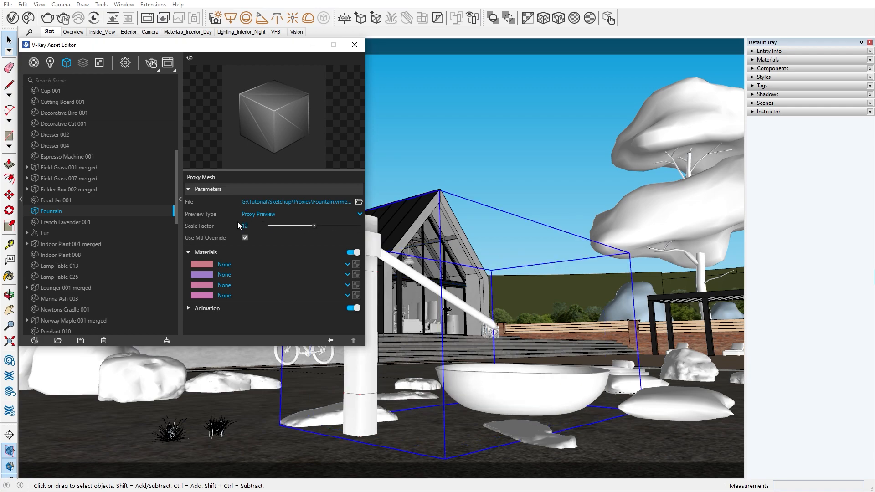
{"action": "left_click", "coordinate": [358, 214]}
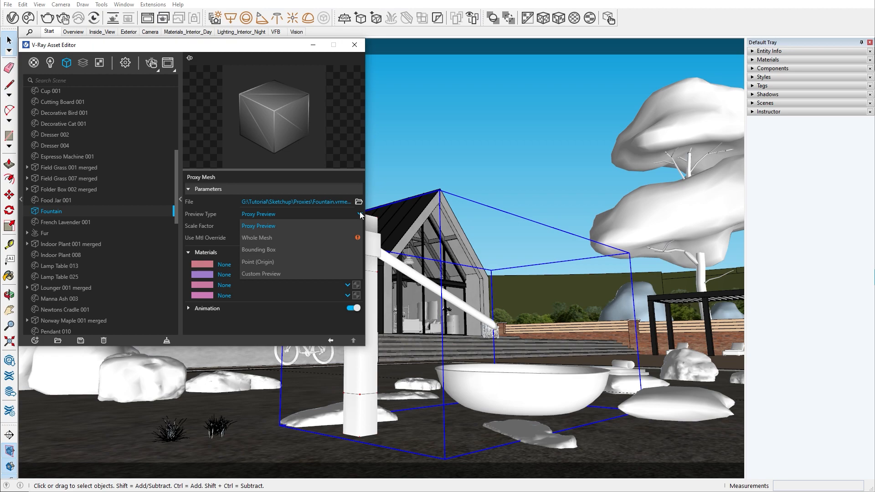
{"action": "left_click", "coordinate": [258, 262]}
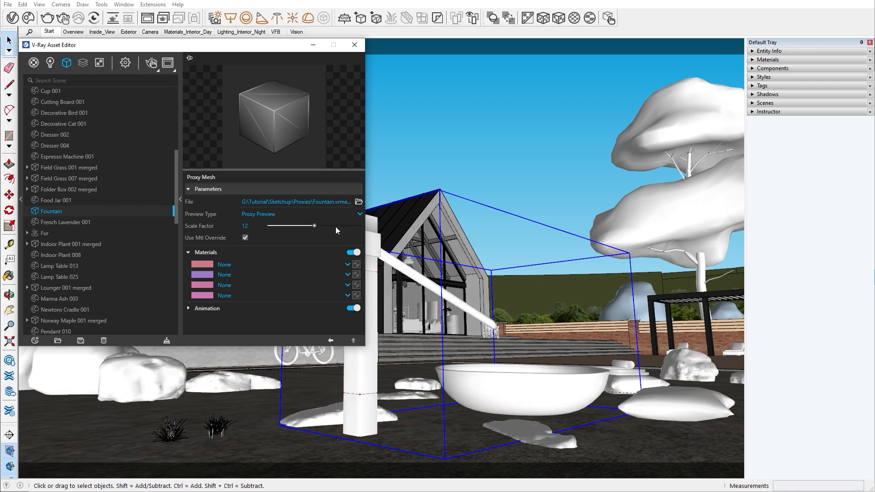
{"action": "mouse_move", "coordinate": [204, 217]}
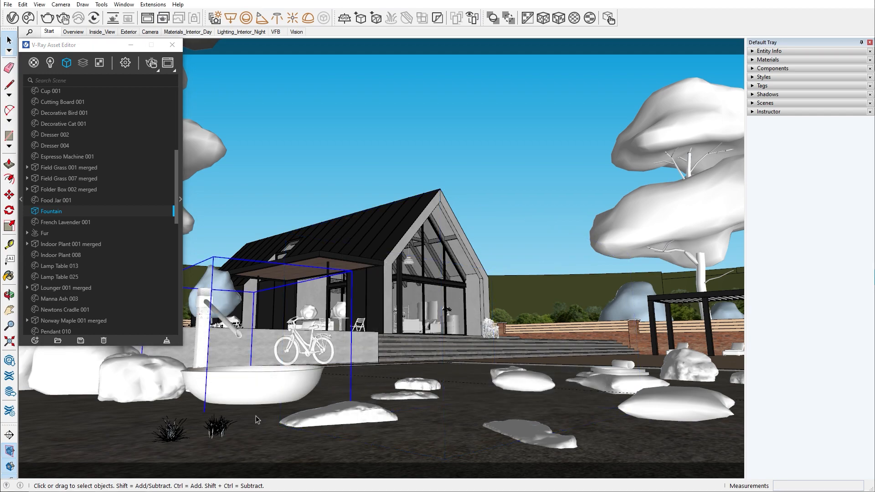
{"action": "mouse_move", "coordinate": [112, 107]}
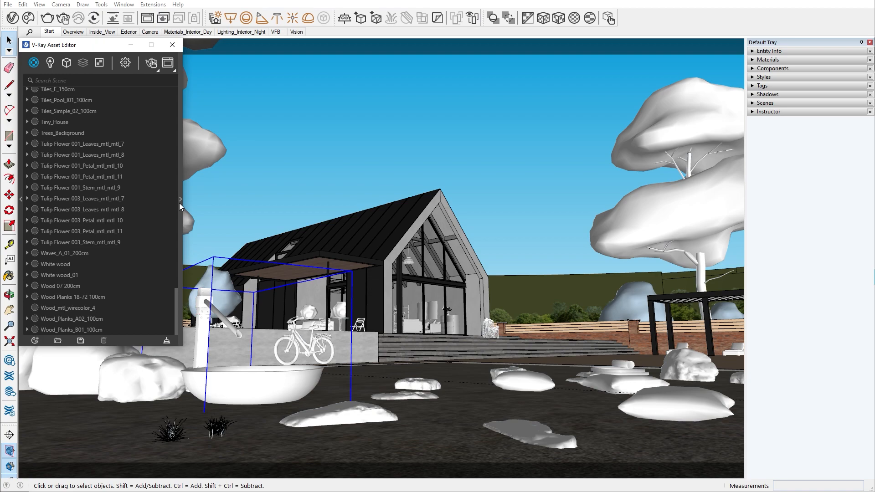
Export the selected house in Proxy Scene mode, replacing the object with the proxy
{"action": "left_click", "coordinate": [376, 226]}
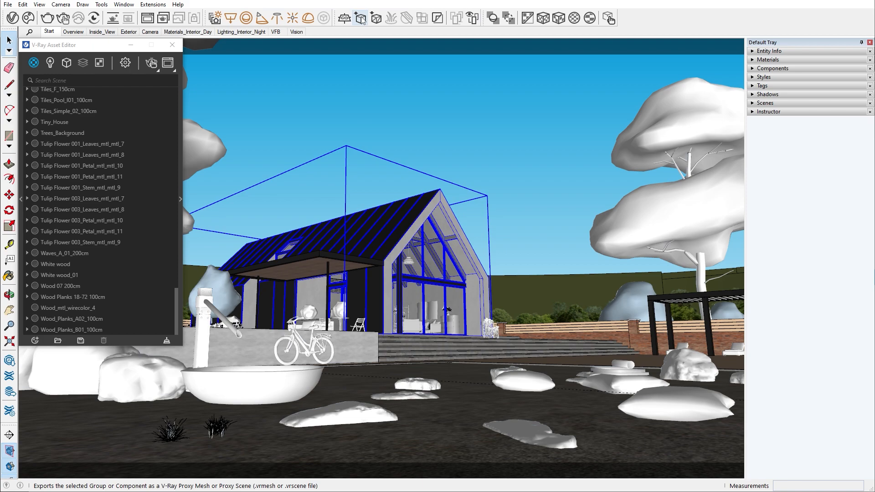
{"action": "left_click", "coordinate": [360, 18]}
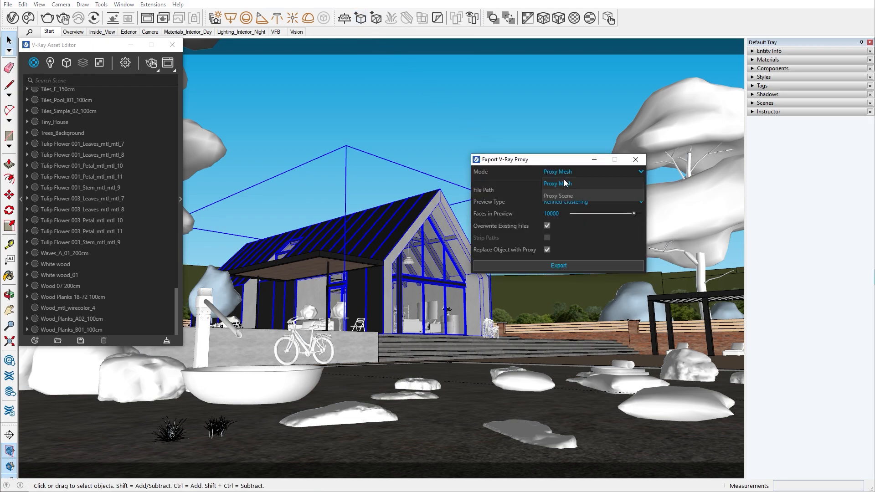
{"action": "left_click", "coordinate": [557, 196]}
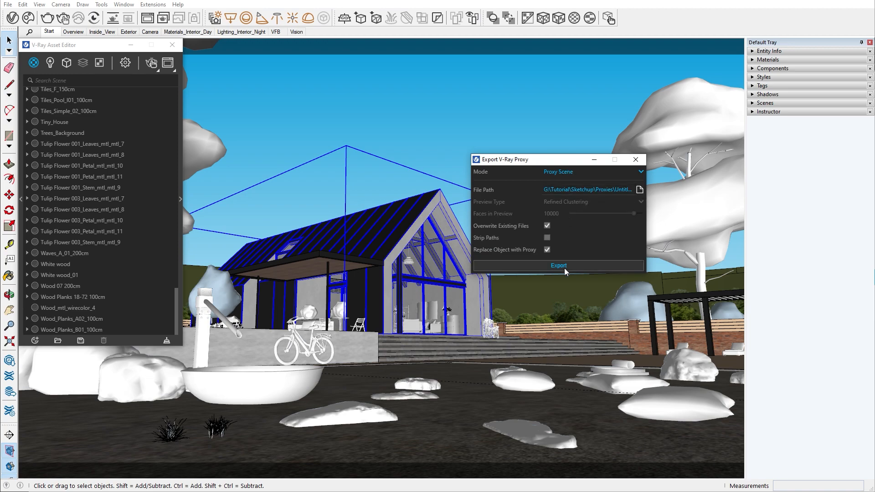
{"action": "left_click", "coordinate": [558, 265]}
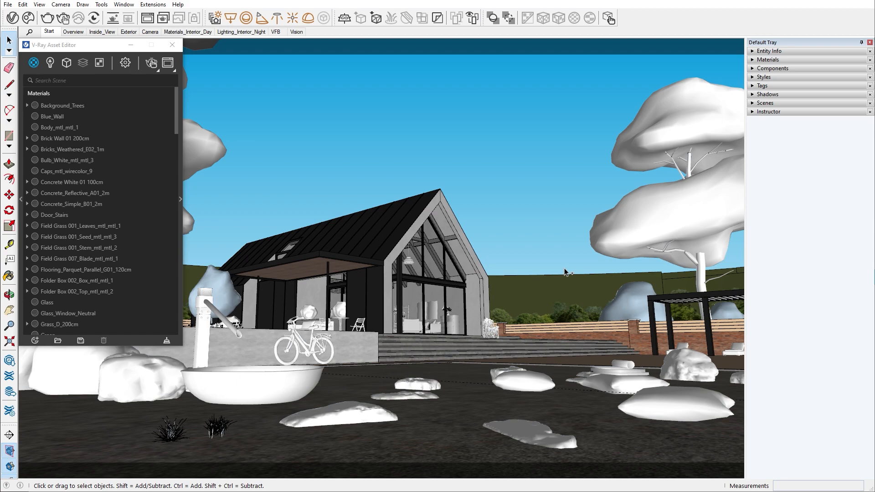
{"action": "mouse_move", "coordinate": [160, 73]}
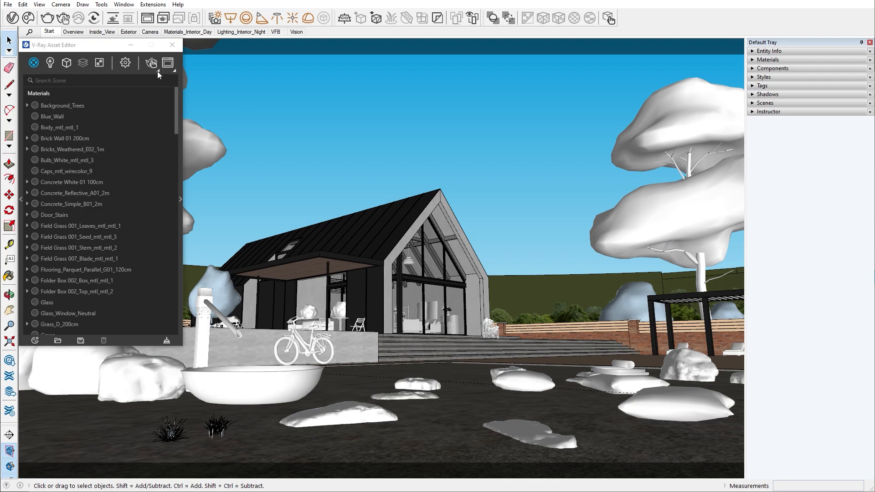
Create a new blank SketchUp model with File > New
{"action": "left_click", "coordinate": [151, 62]}
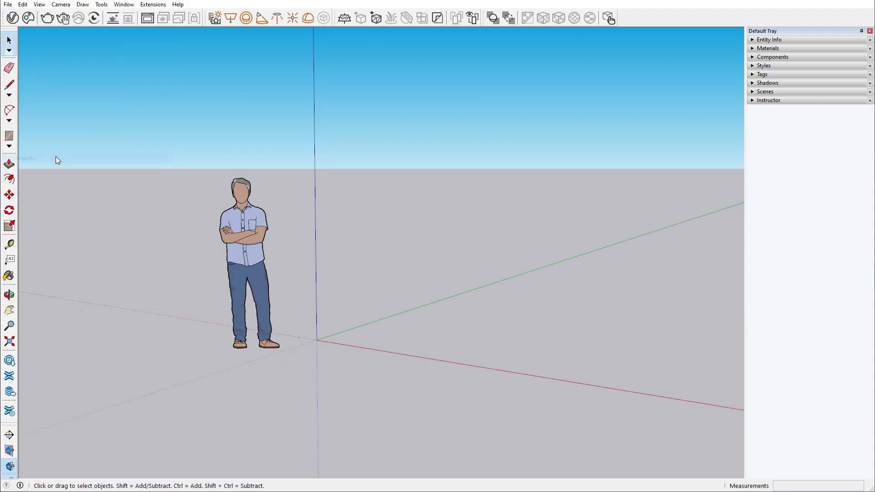
{"action": "left_click", "coordinate": [8, 4]}
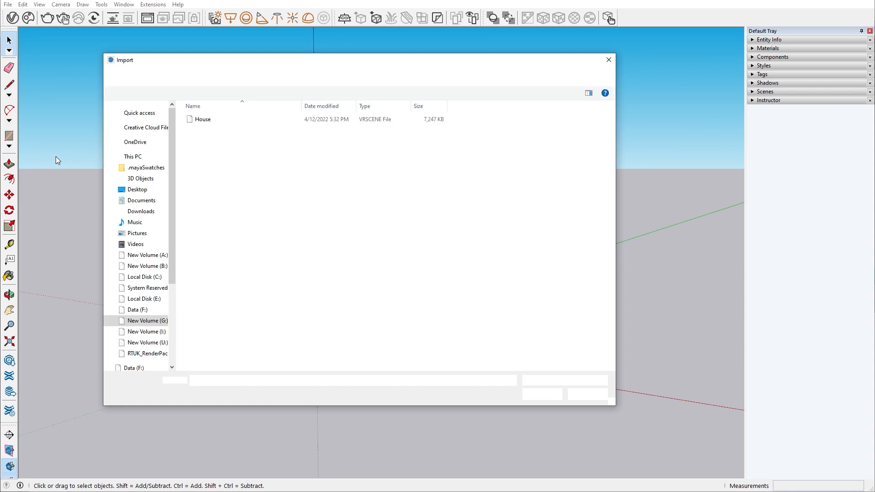
{"action": "left_click", "coordinate": [202, 119]}
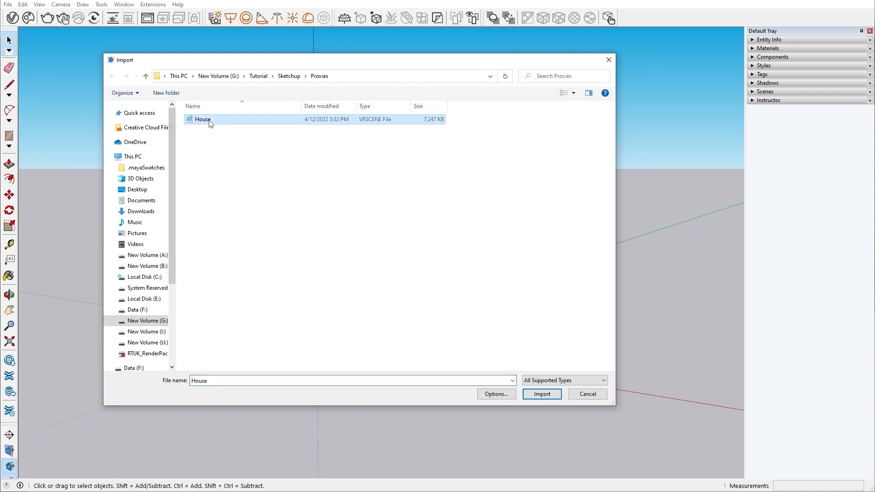
{"action": "left_click", "coordinate": [540, 393]}
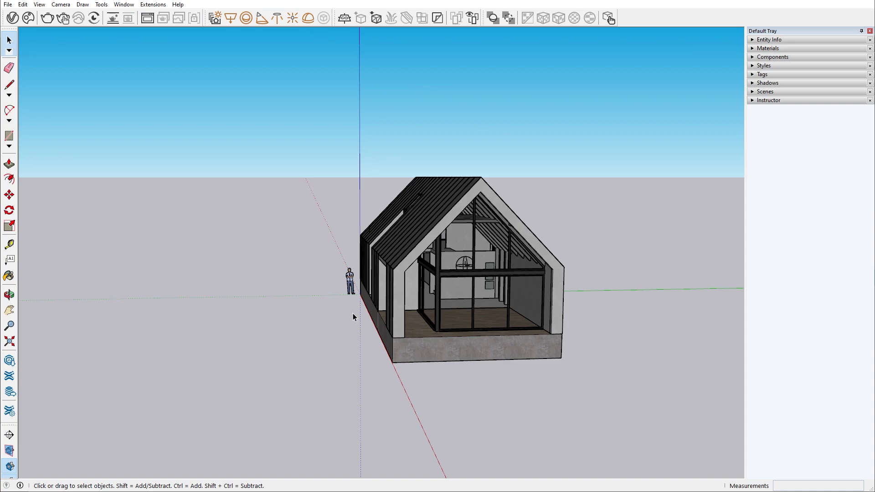
{"action": "mouse_move", "coordinate": [375, 18]}
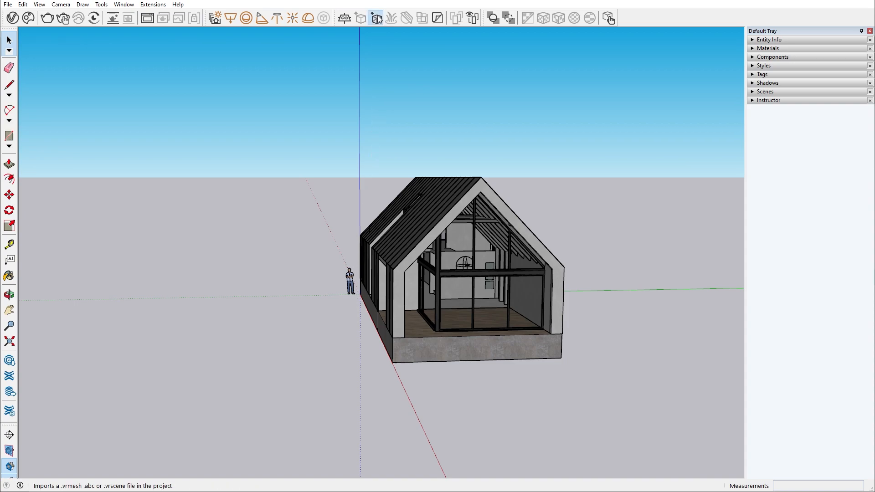
Import House.vrscene from the Proxies folder as a V-Ray proxy
{"action": "left_click", "coordinate": [377, 17]}
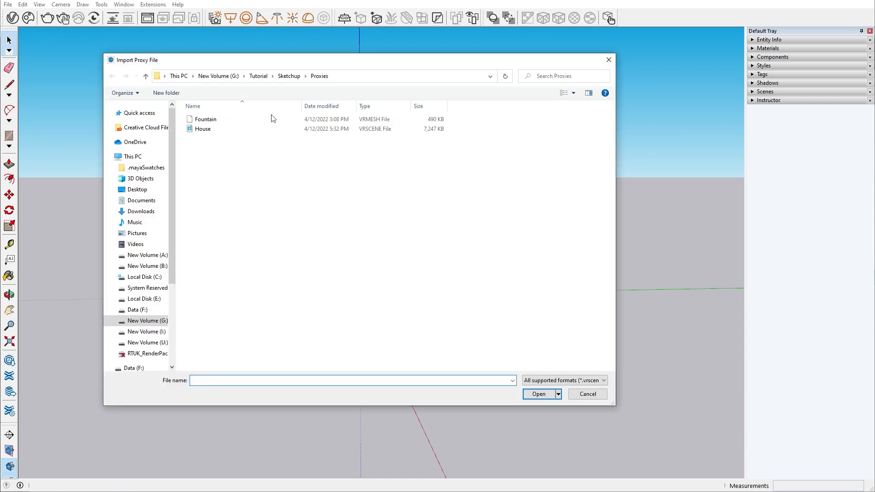
{"action": "left_click", "coordinate": [202, 129]}
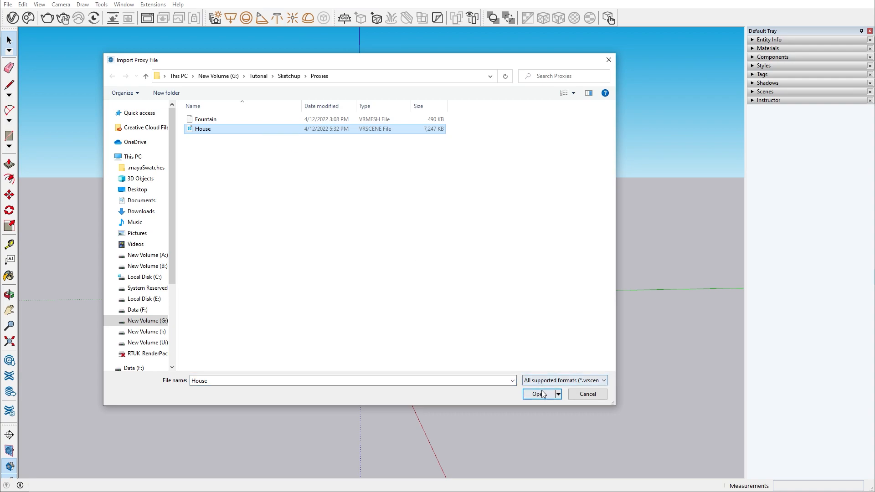
{"action": "left_click", "coordinate": [538, 394]}
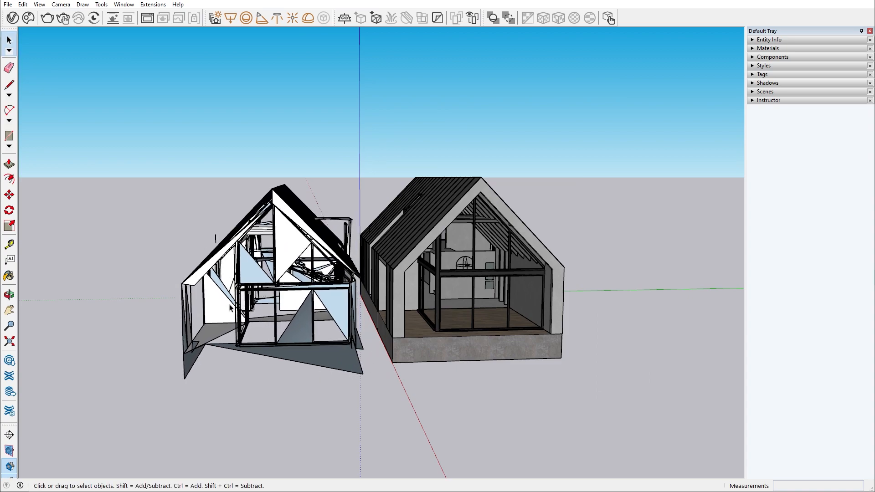
{"action": "mouse_move", "coordinate": [94, 18]}
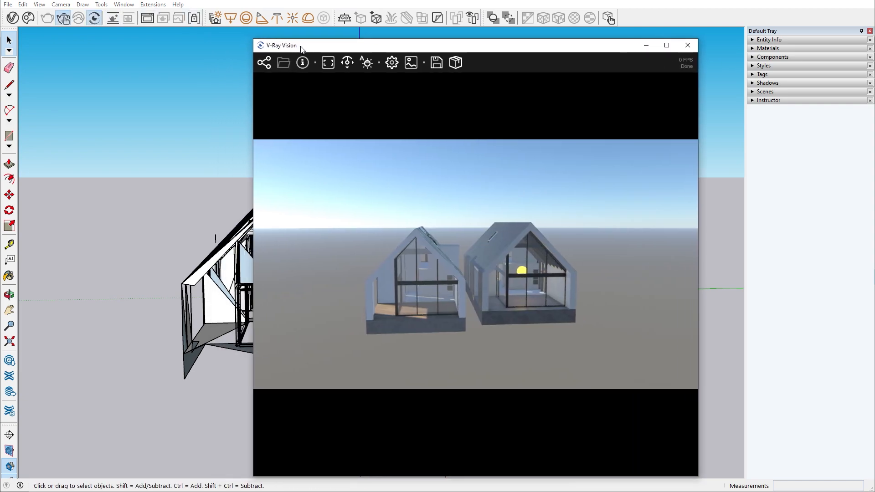
Raise the Inside_House_Lamp sphere light intensity from 200 to 2000
{"action": "left_click_drag", "start_coordinate": [282, 45], "coordinate": [458, 33]}
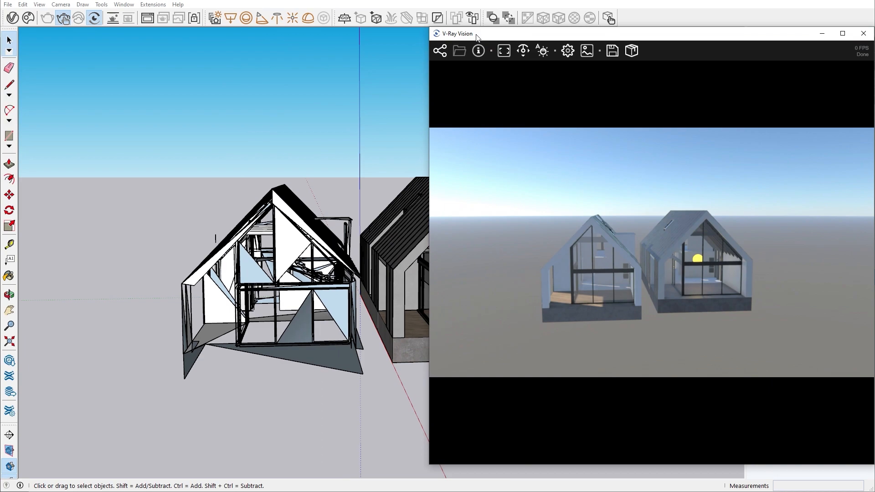
{"action": "left_click", "coordinate": [12, 18]}
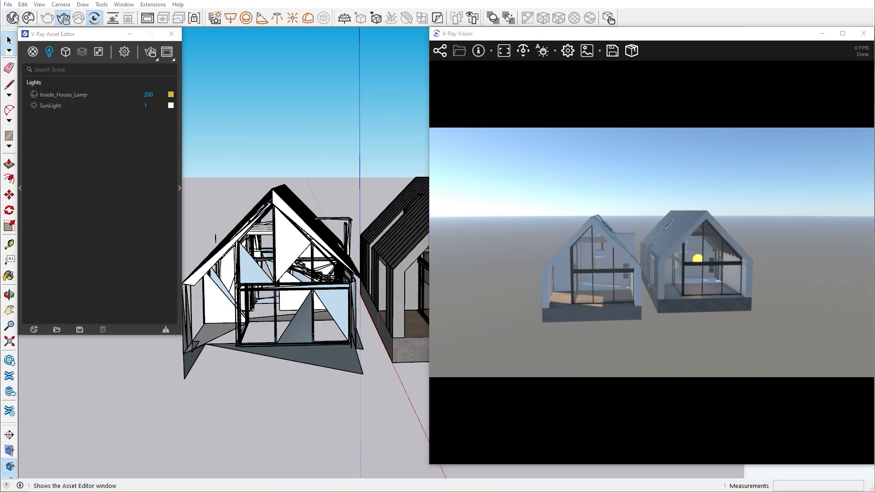
{"action": "left_click", "coordinate": [65, 51]}
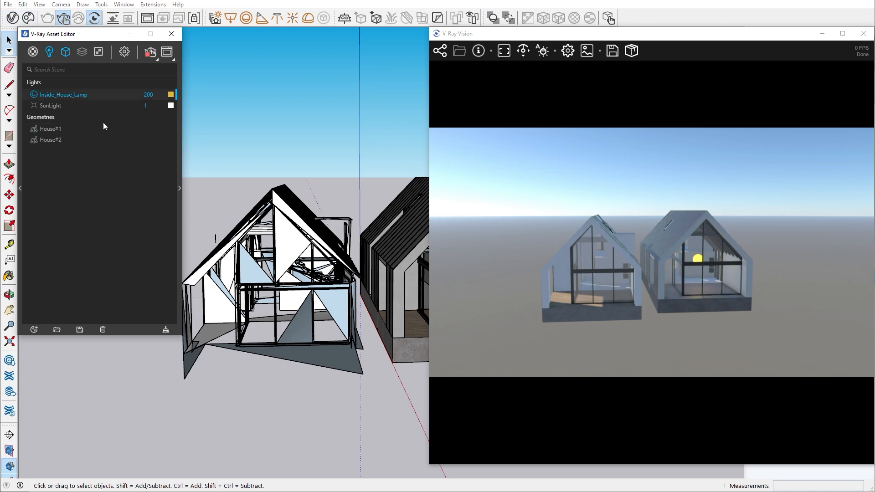
{"action": "left_click", "coordinate": [62, 94]}
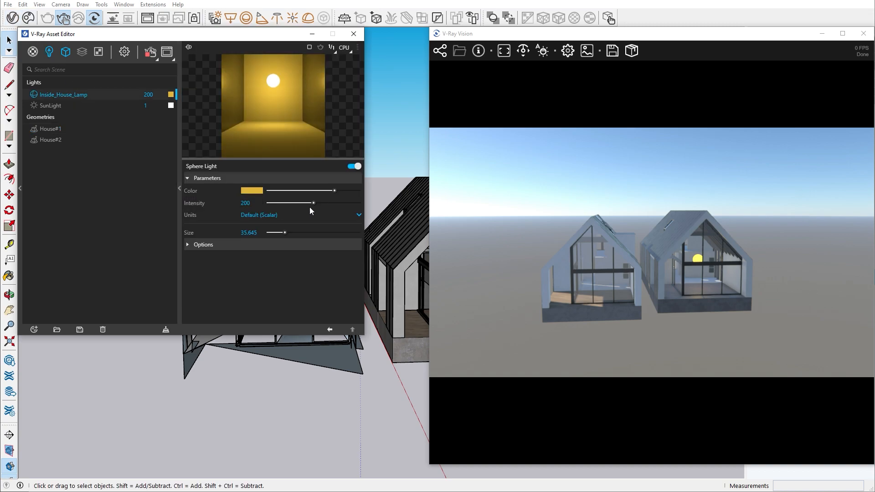
{"action": "left_click_drag", "start_coordinate": [313, 202], "coordinate": [359, 202]}
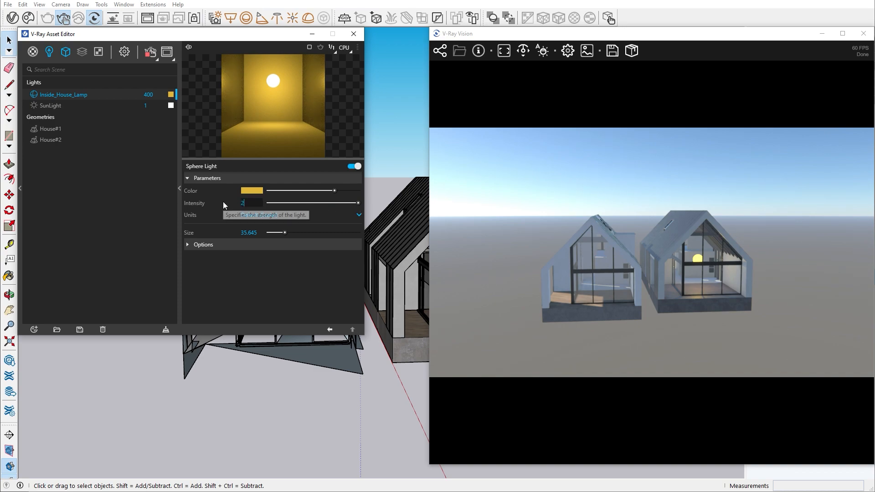
{"action": "type", "text": "2000"}
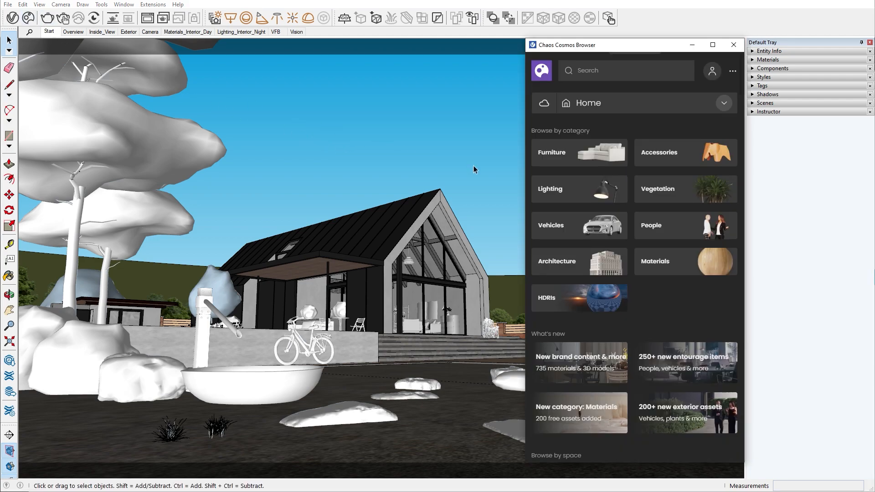
Place the outdoor lantern lamp from Cosmos Lighting on the ground among the rocks, then select it
{"action": "left_click", "coordinate": [579, 188]}
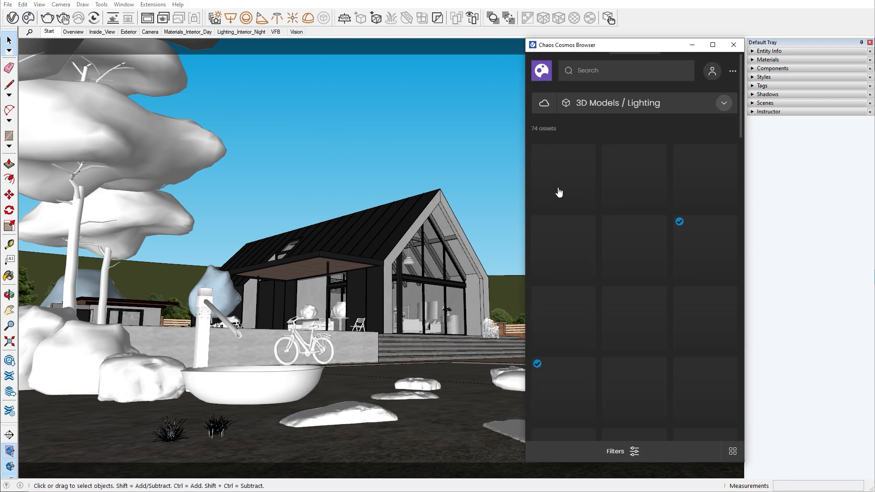
{"action": "scroll", "scroll_direction": "down", "scroll_amount": 3}
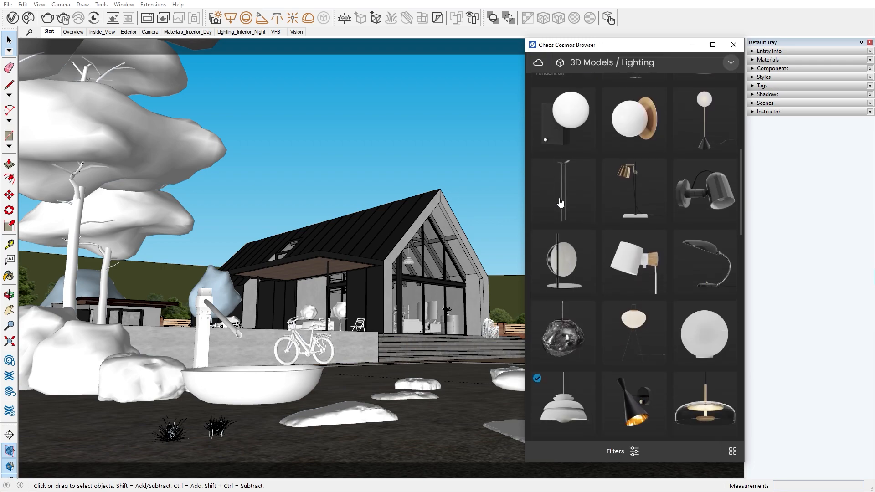
{"action": "scroll", "scroll_direction": "down", "scroll_amount": 3}
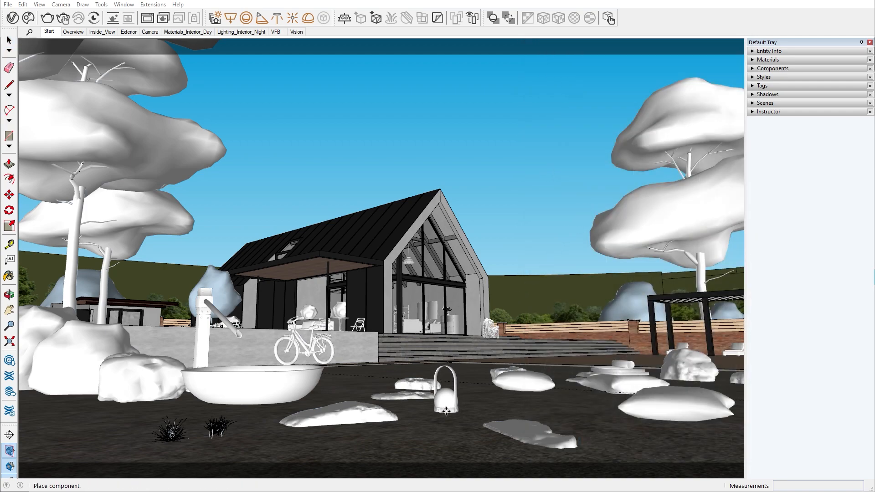
{"action": "left_click", "coordinate": [9, 40]}
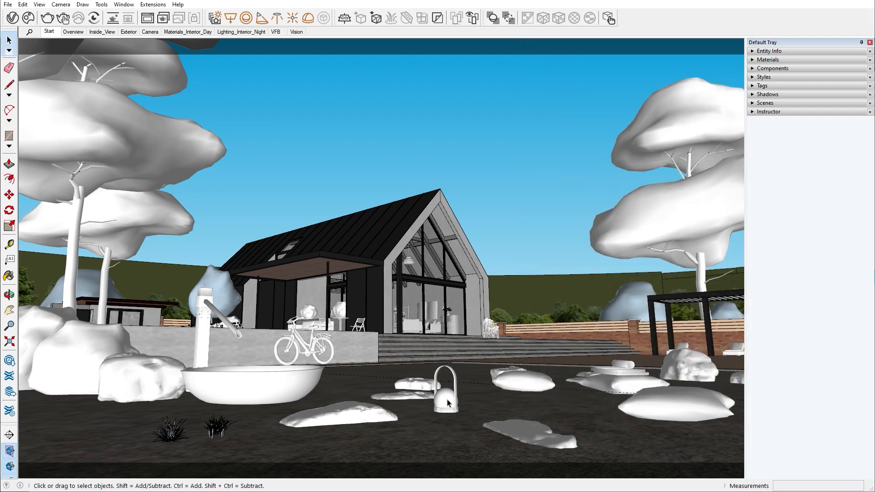
{"action": "left_click", "coordinate": [445, 391]}
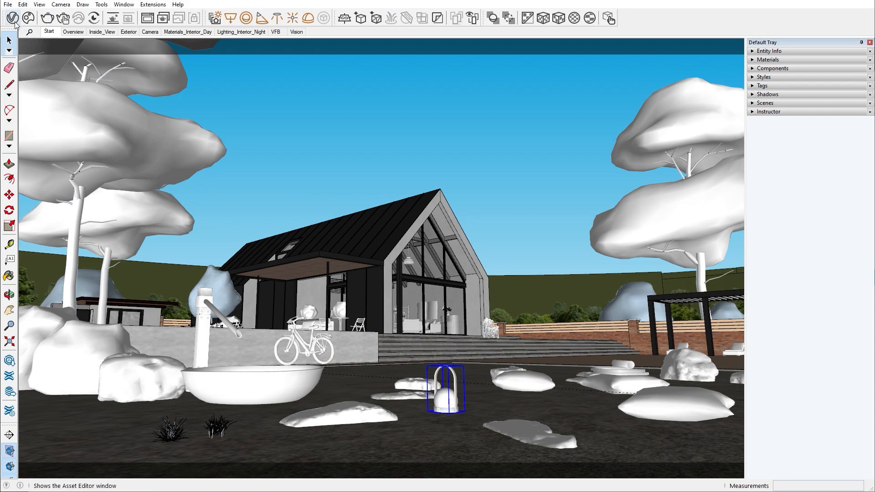
Merge the Lamp Outdoor 002 geometry asset into editable scene items
{"action": "left_click", "coordinate": [11, 18]}
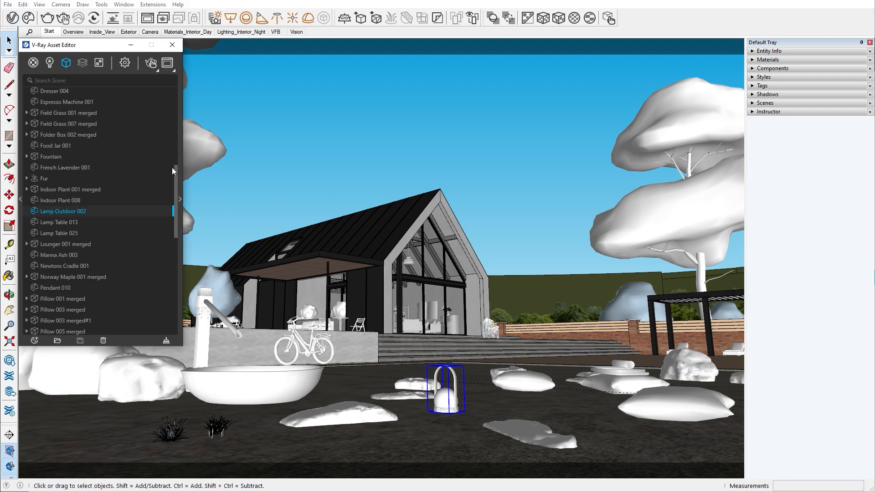
{"action": "left_click", "coordinate": [63, 211]}
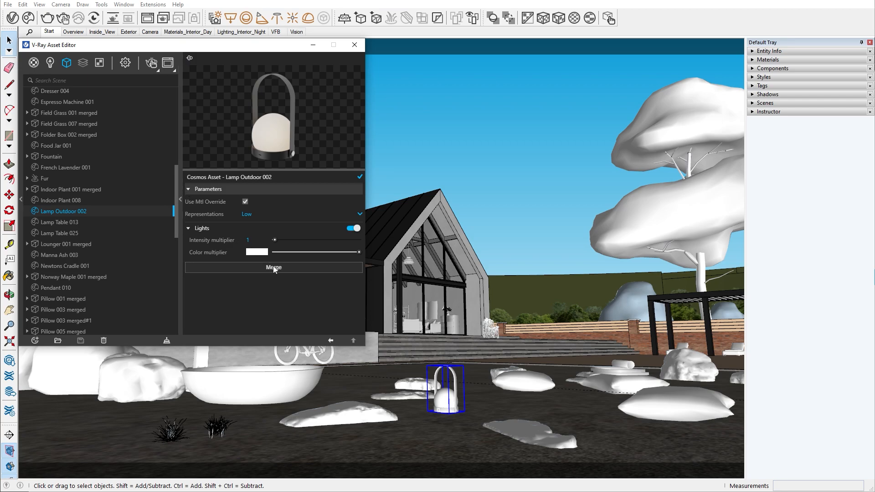
{"action": "left_click", "coordinate": [273, 268]}
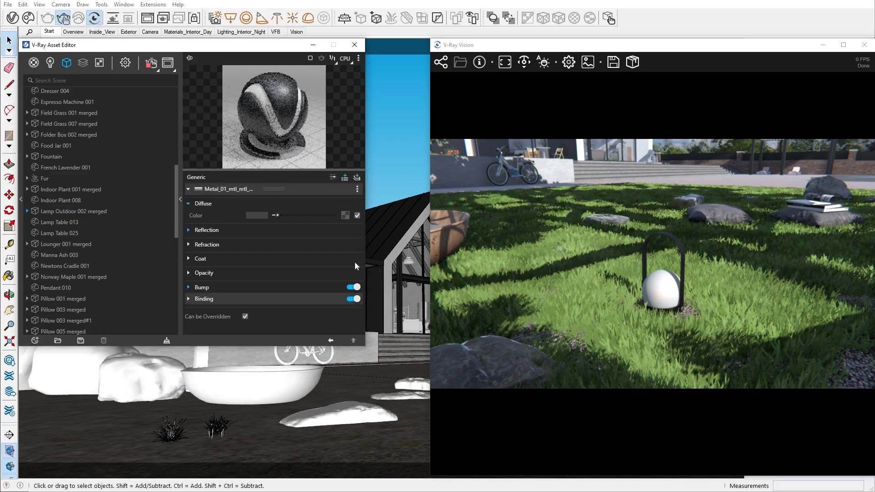
Lighten the Metal_01 diffuse colour and set Lamp Outdoor 002 light 1 to 24000 lumens
{"action": "left_click_drag", "start_coordinate": [273, 214], "coordinate": [301, 215]}
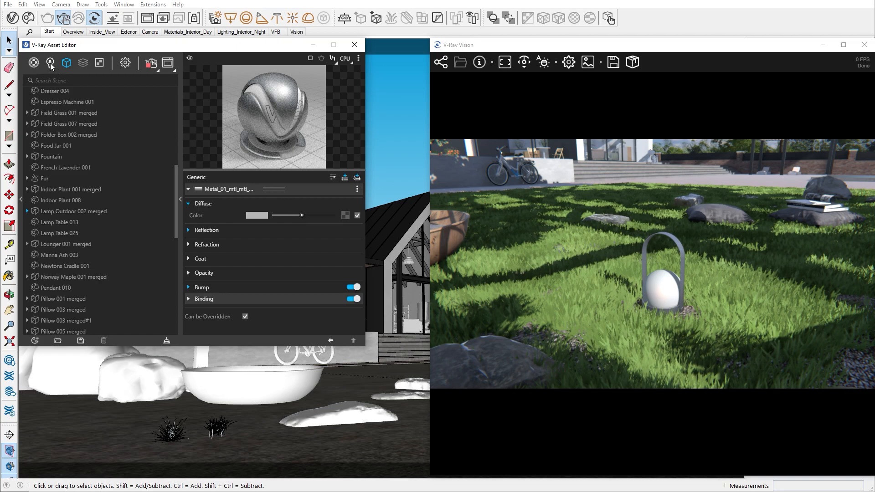
{"action": "left_click", "coordinate": [50, 63]}
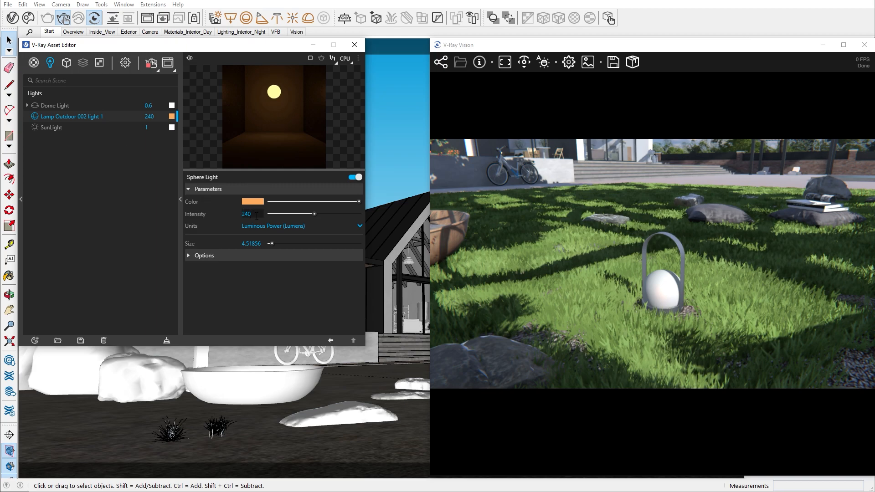
{"action": "type", "text": "24000"}
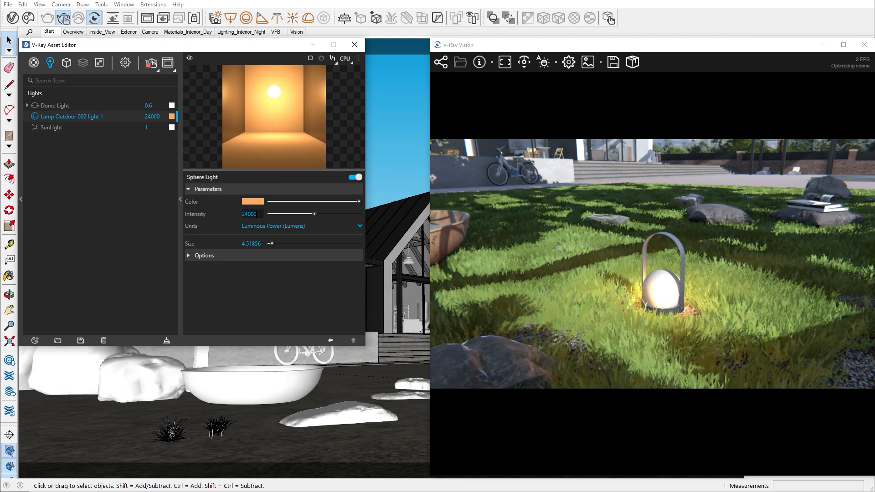